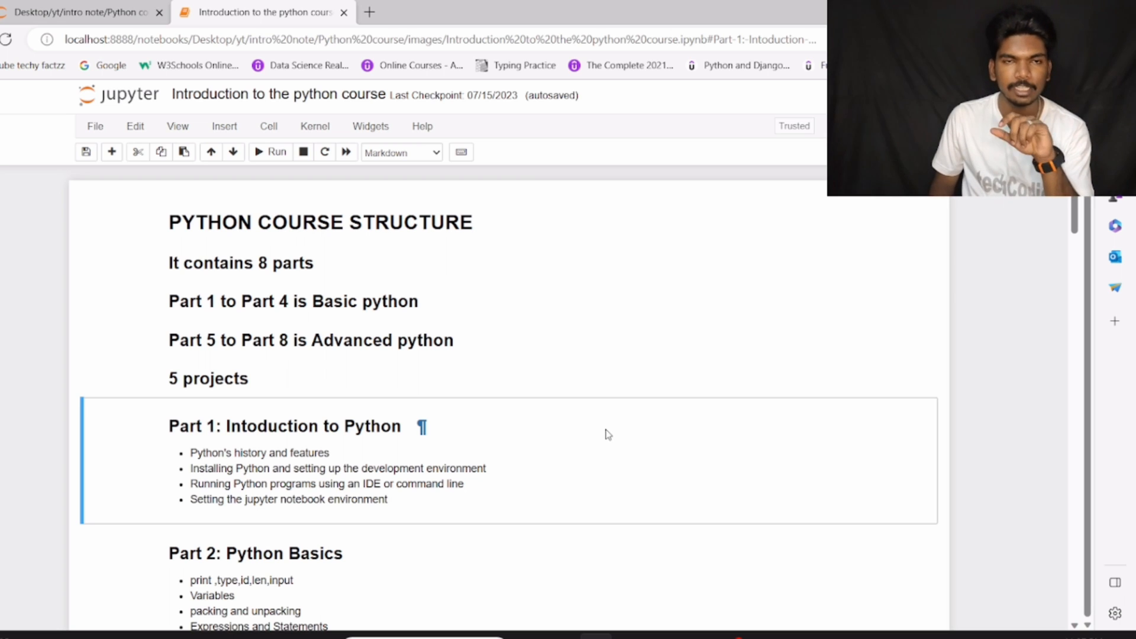
{"action": "mouse_move", "coordinate": [616, 422]}
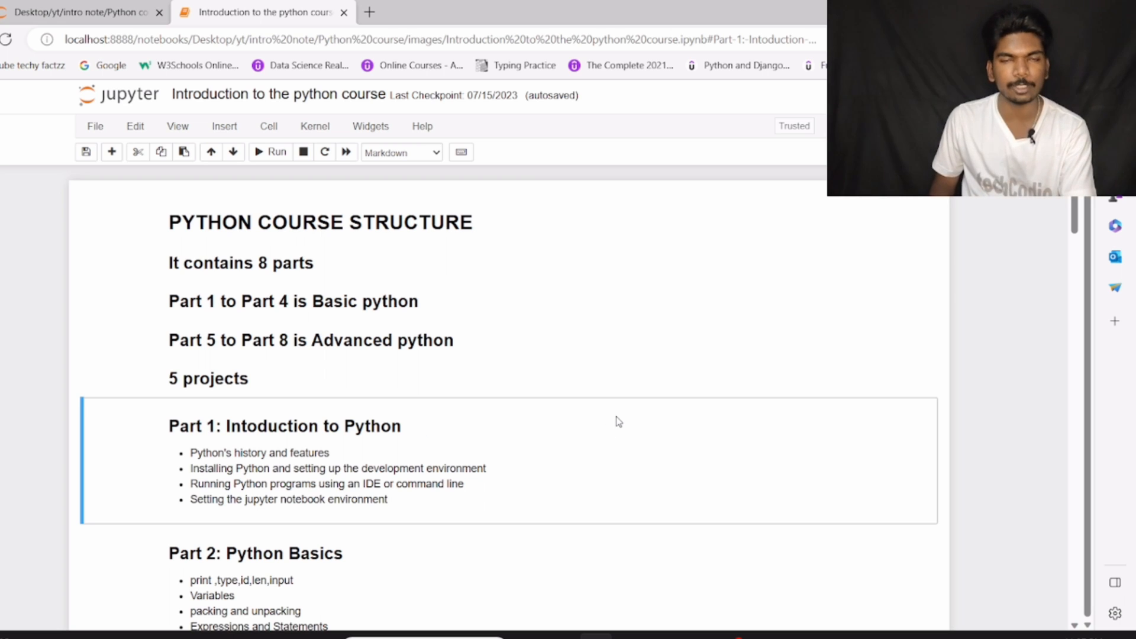
Step: Scroll down to show Part 1: Introduction to Python and the Part 2 topic list
{"action": "scroll", "scroll_direction": "down", "scroll_amount": 3}
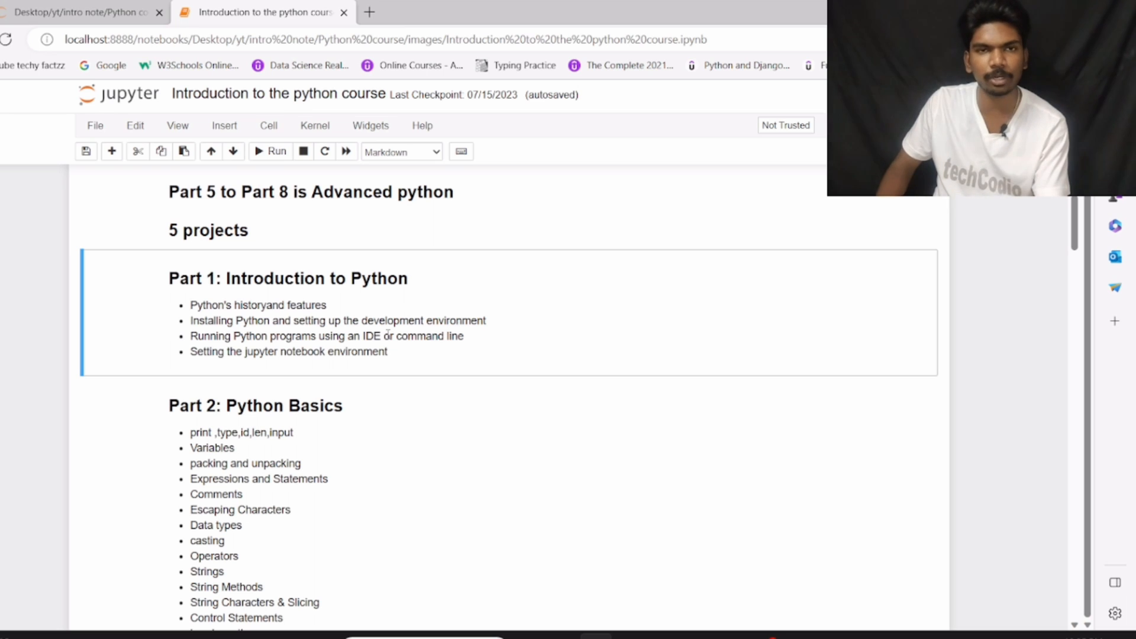
Step: Highlight the Part 2 Python Basics topics, then scroll to Part 3 Functions and Part 4
{"action": "scroll", "scroll_direction": "down", "scroll_amount": 3}
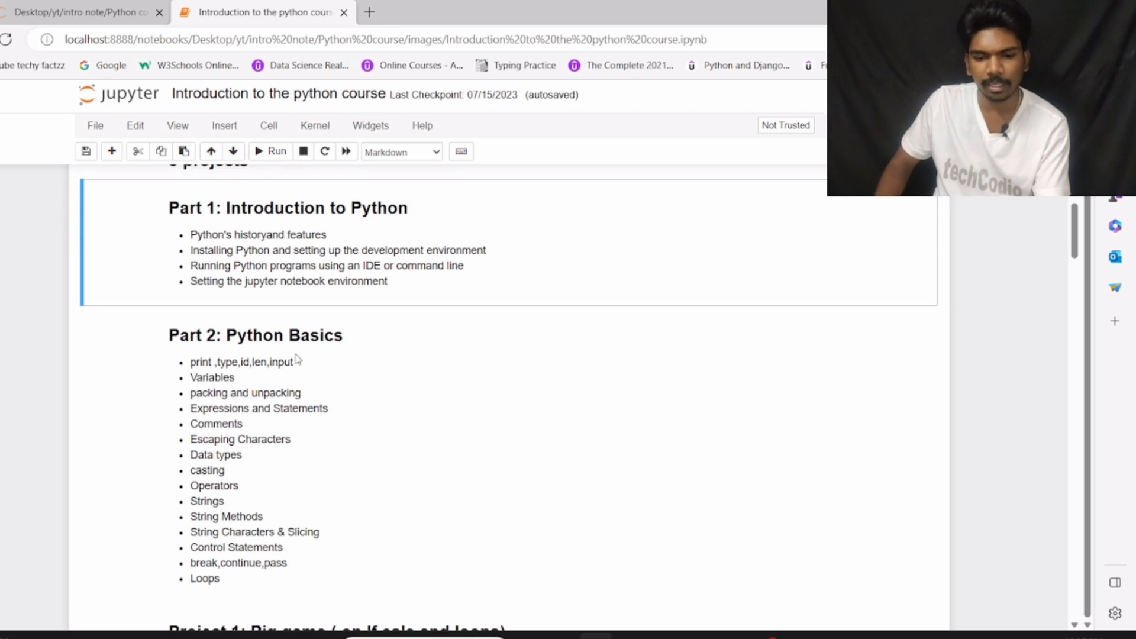
{"action": "scroll", "scroll_direction": "down", "scroll_amount": 3}
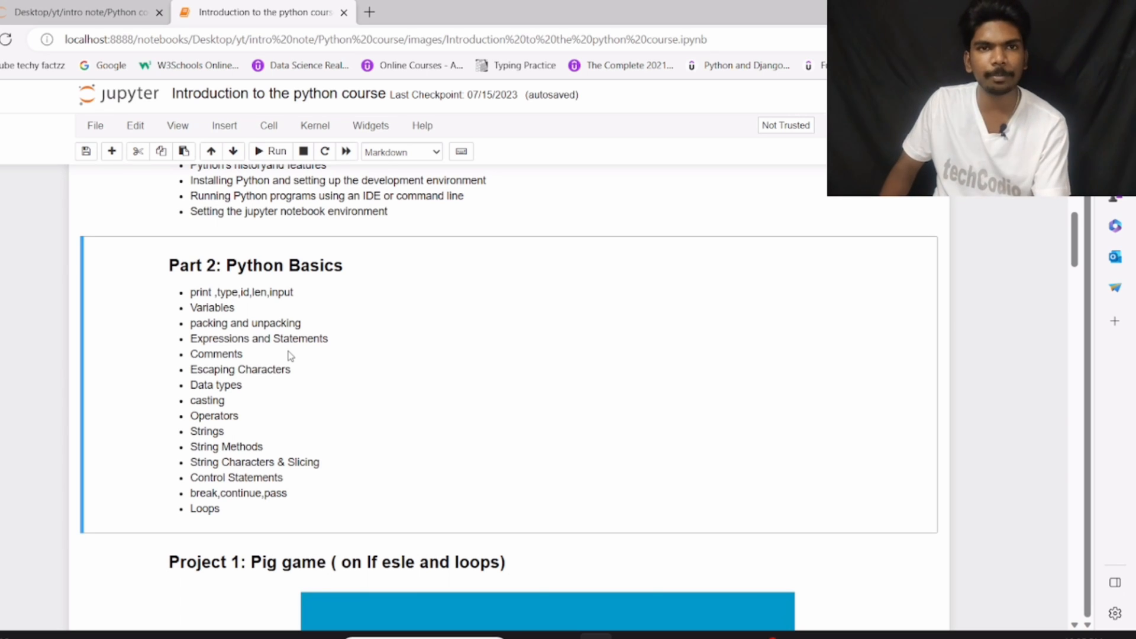
{"action": "mouse_move", "coordinate": [315, 308]}
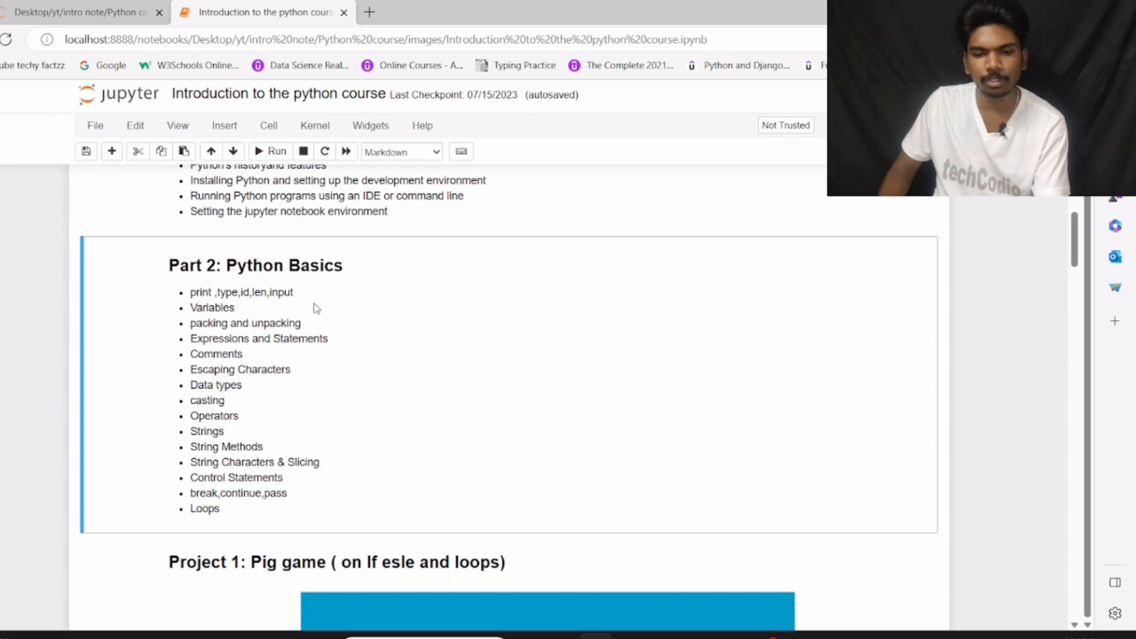
{"action": "double_click", "coordinate": [242, 292]}
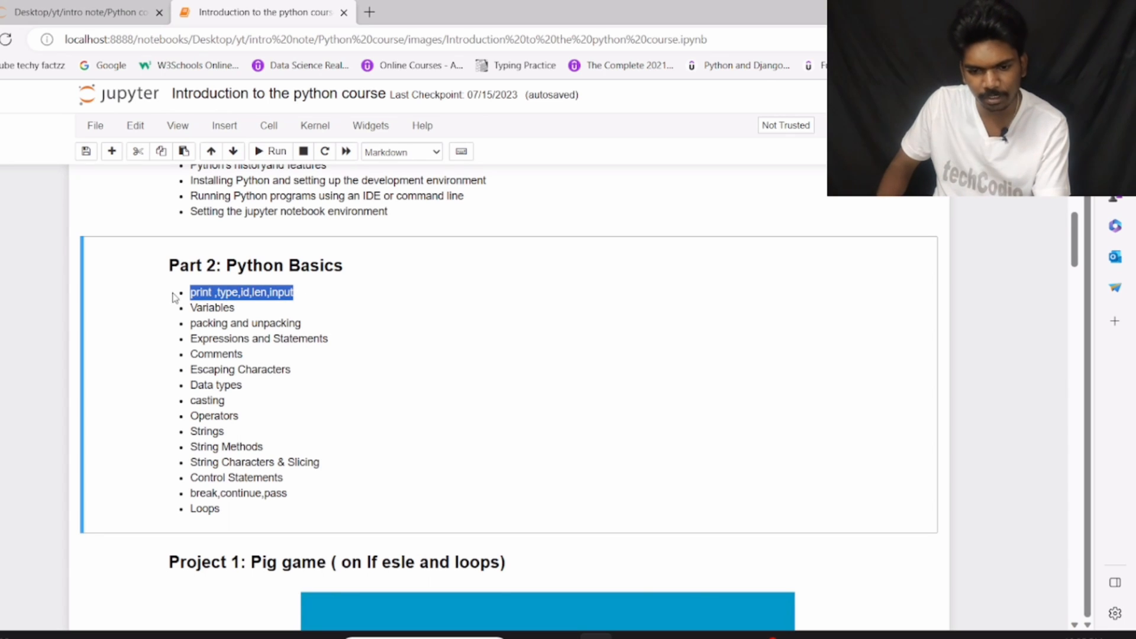
{"action": "left_click", "coordinate": [251, 307]}
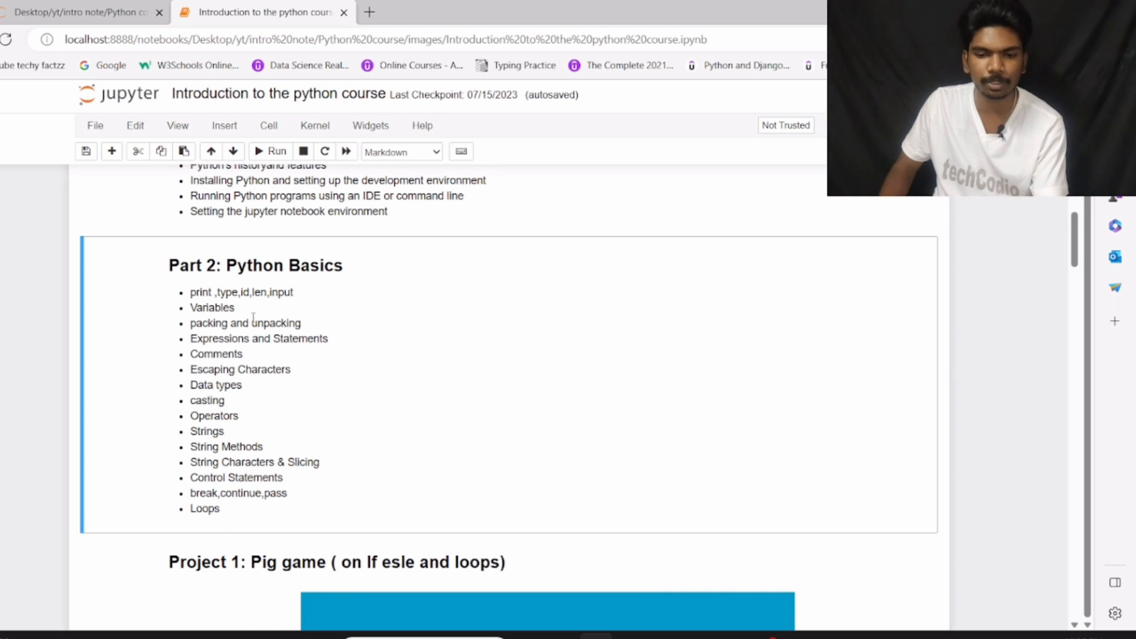
{"action": "left_click_drag", "start_coordinate": [190, 291], "coordinate": [210, 323]}
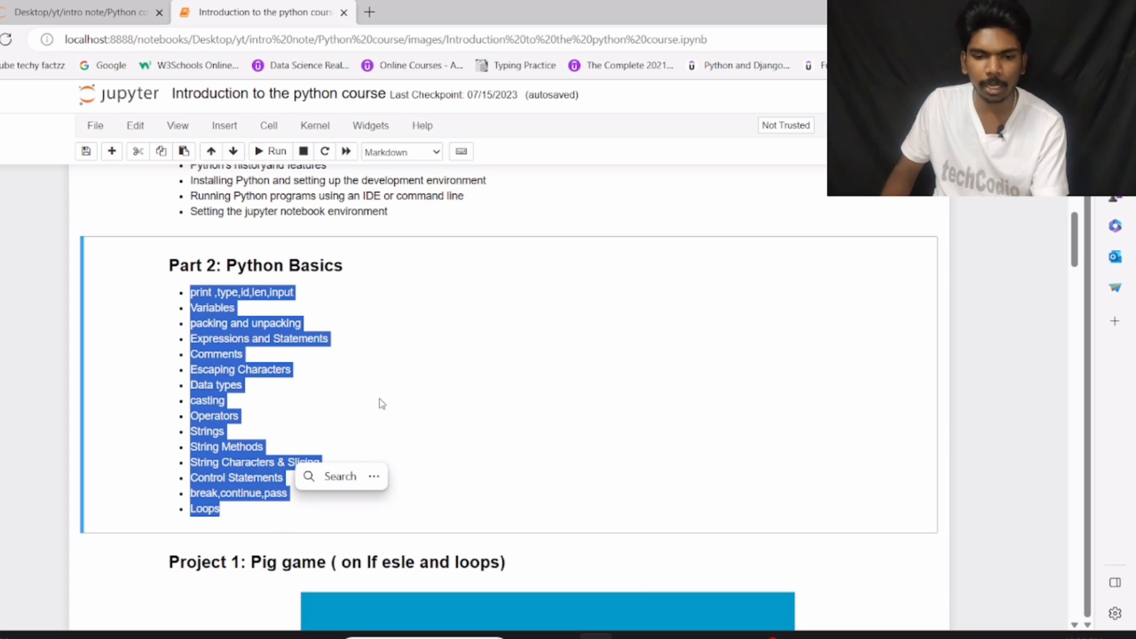
{"action": "scroll", "scroll_direction": "down", "scroll_amount": 3}
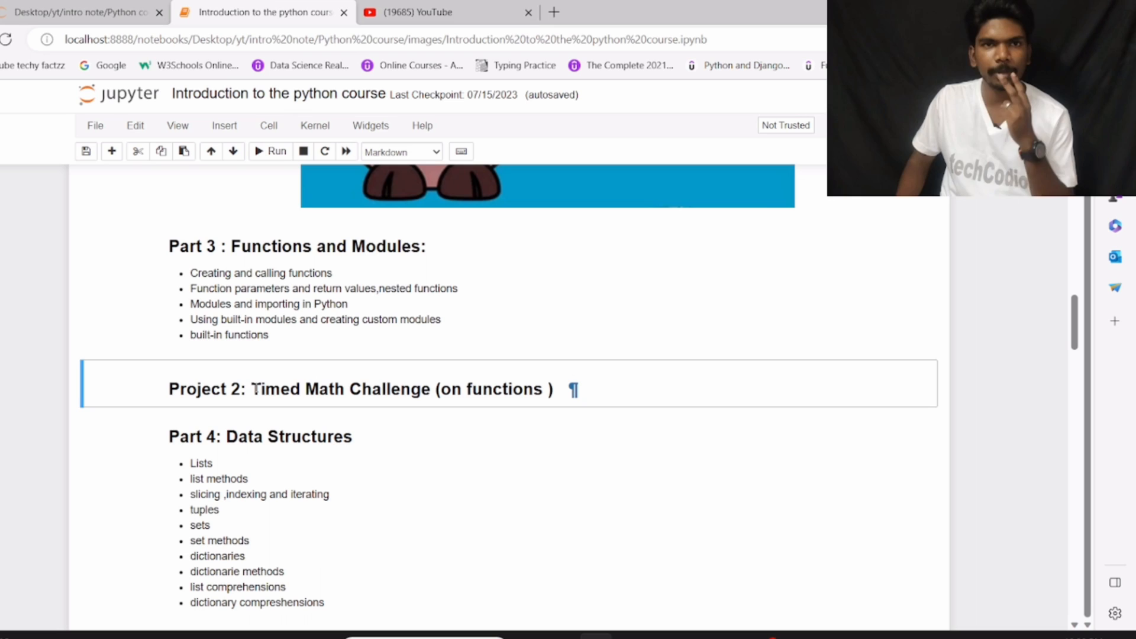
Step: Highlight the dictionaries topics in Part 4, then scroll to Part 5 File Handling and Project 4
{"action": "scroll", "scroll_direction": "down", "scroll_amount": 3}
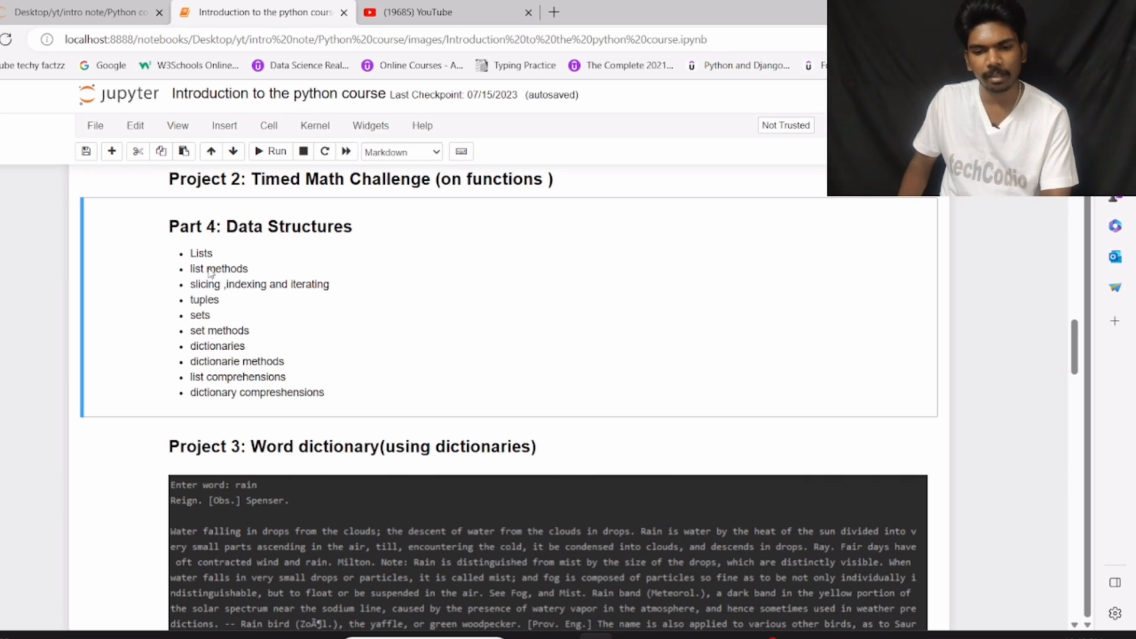
{"action": "mouse_move", "coordinate": [216, 304]}
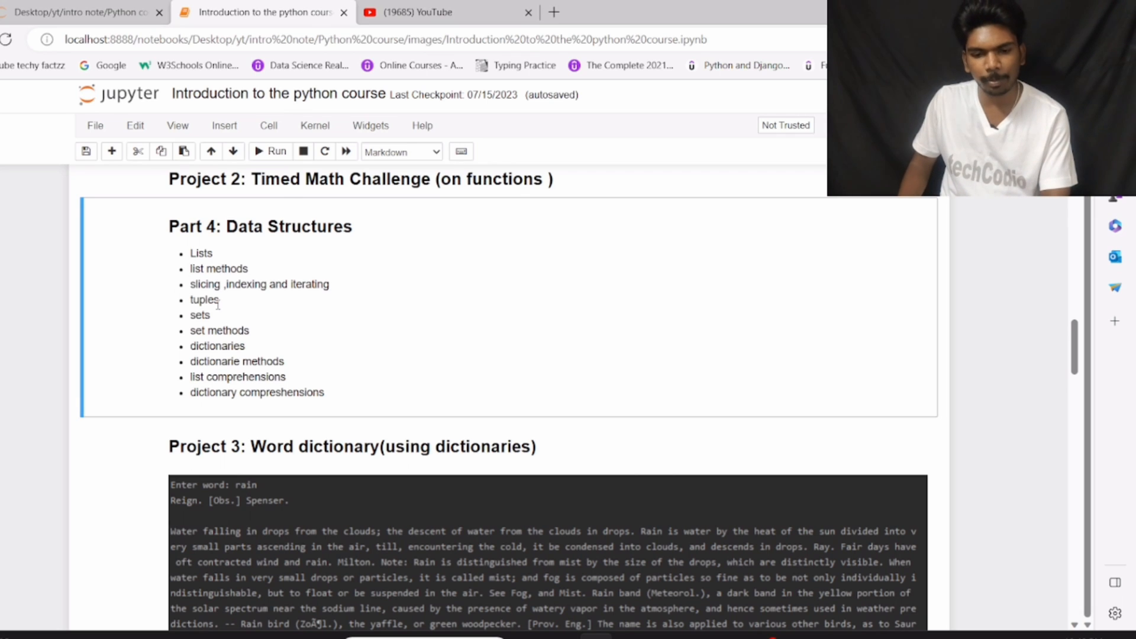
{"action": "left_click_drag", "start_coordinate": [190, 345], "coordinate": [284, 361]}
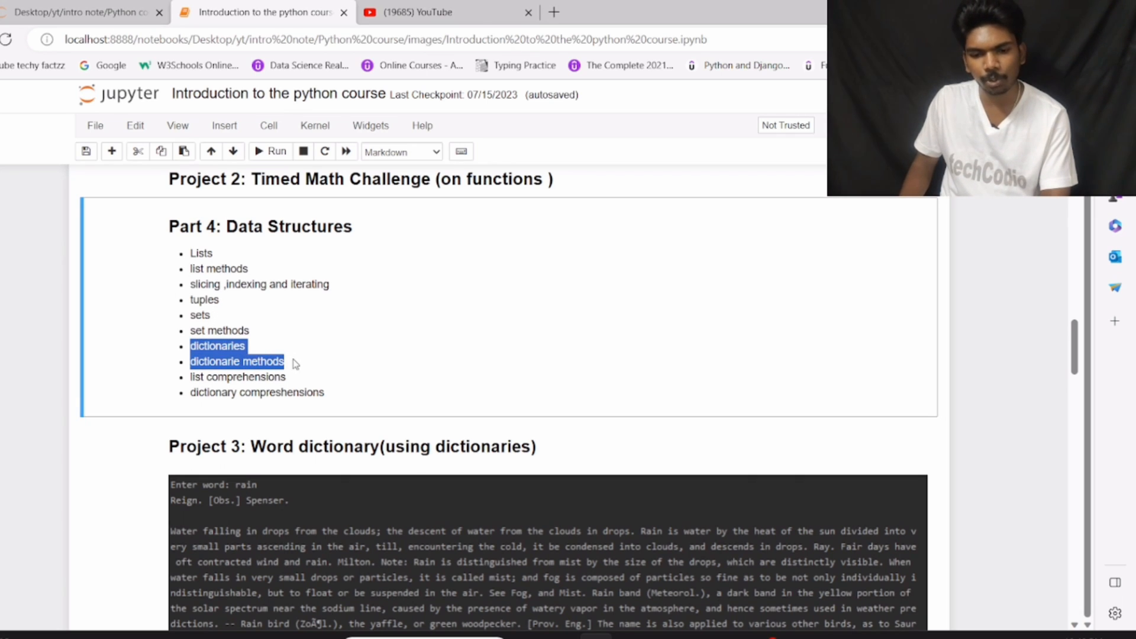
{"action": "scroll", "scroll_direction": "down", "scroll_amount": 3}
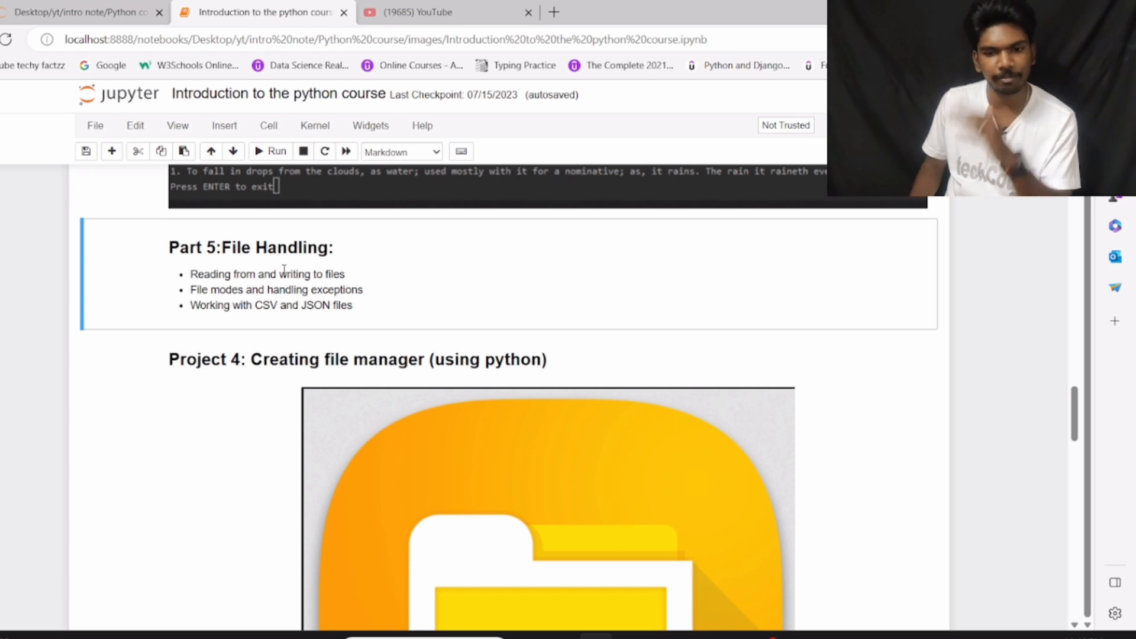
Step: Select the word 'files' in Part 5, then scroll to Part 6 OOP and the banking project
{"action": "double_click", "coordinate": [342, 304]}
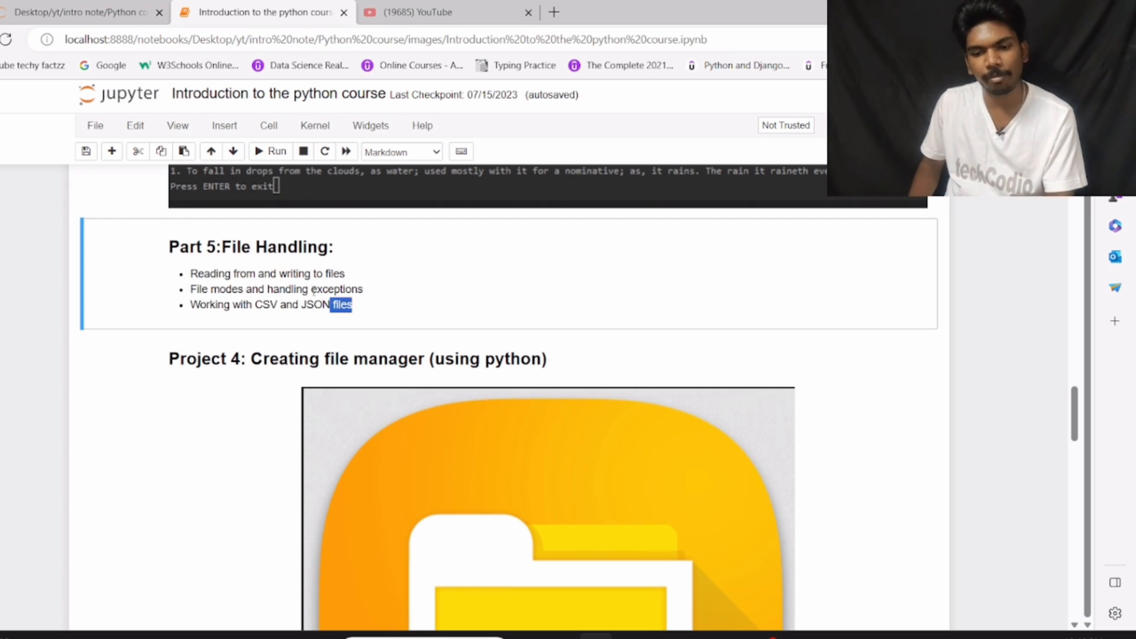
{"action": "left_click", "coordinate": [356, 358]}
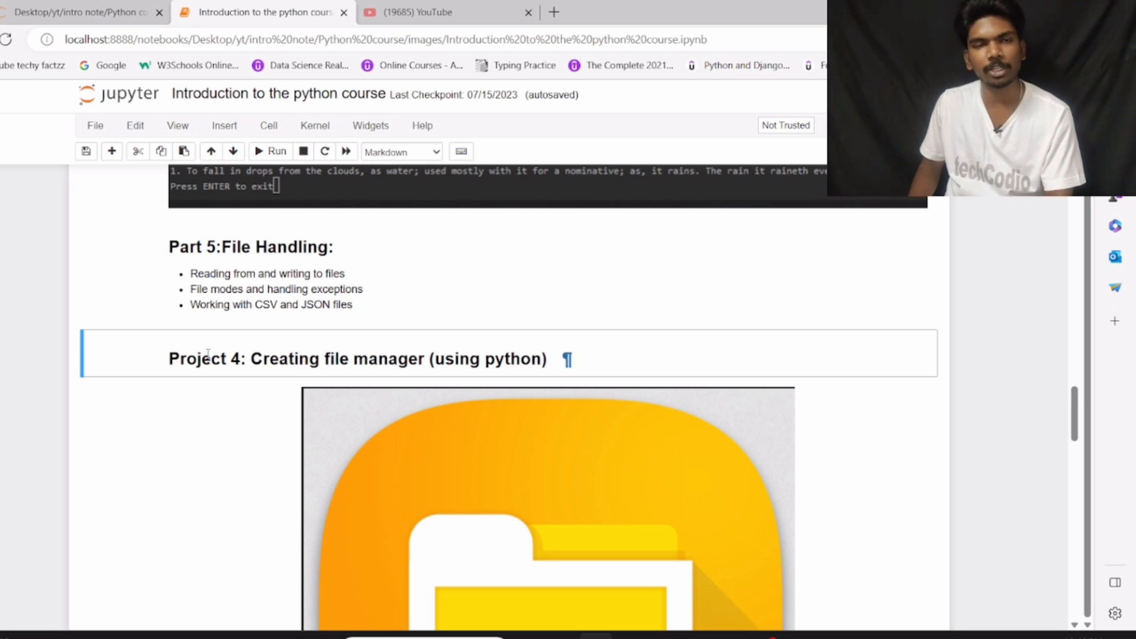
{"action": "scroll", "scroll_direction": "down", "scroll_amount": 3}
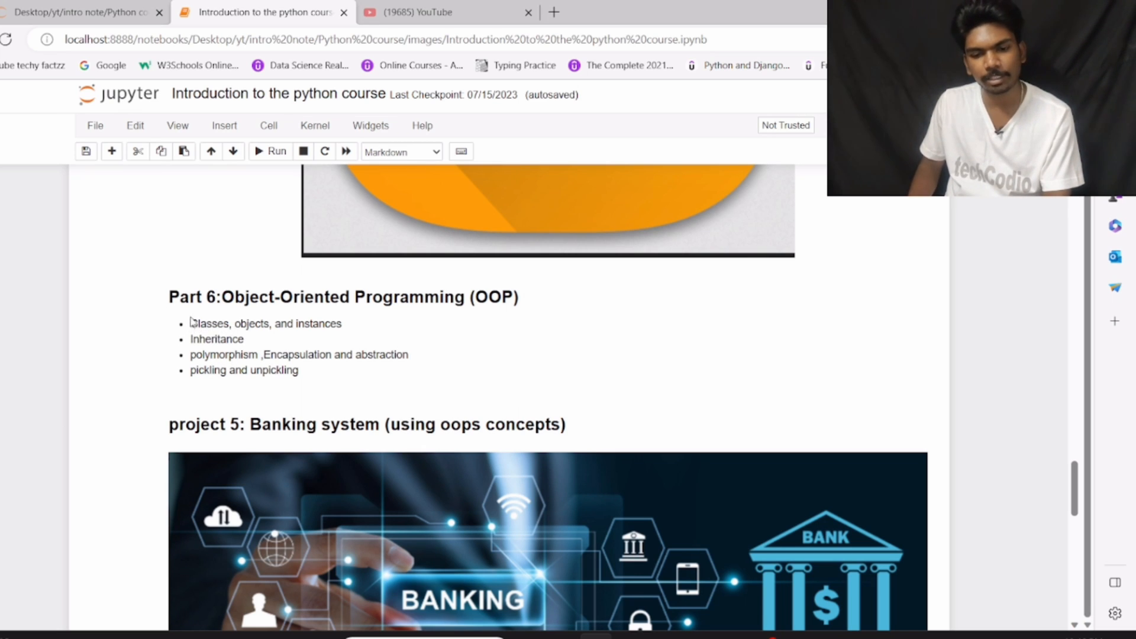
Step: Highlight the Part 6 OOP topics, then scroll to Part 7 Exception Handling and Part 8
{"action": "left_click_drag", "start_coordinate": [190, 323], "coordinate": [298, 369]}
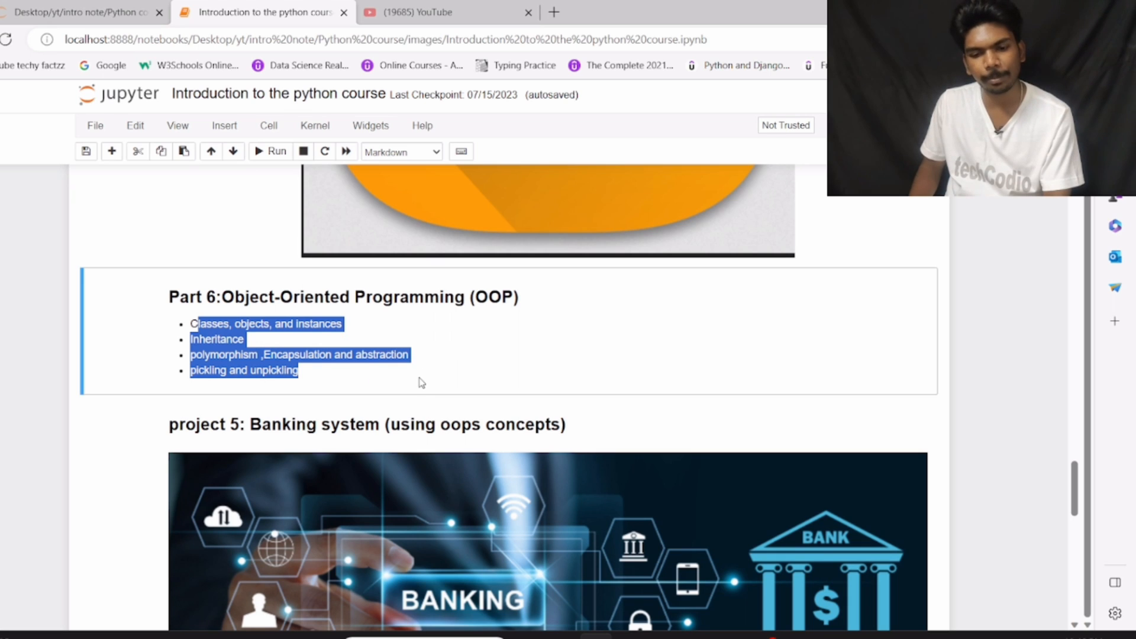
{"action": "scroll", "scroll_direction": "down", "scroll_amount": 3}
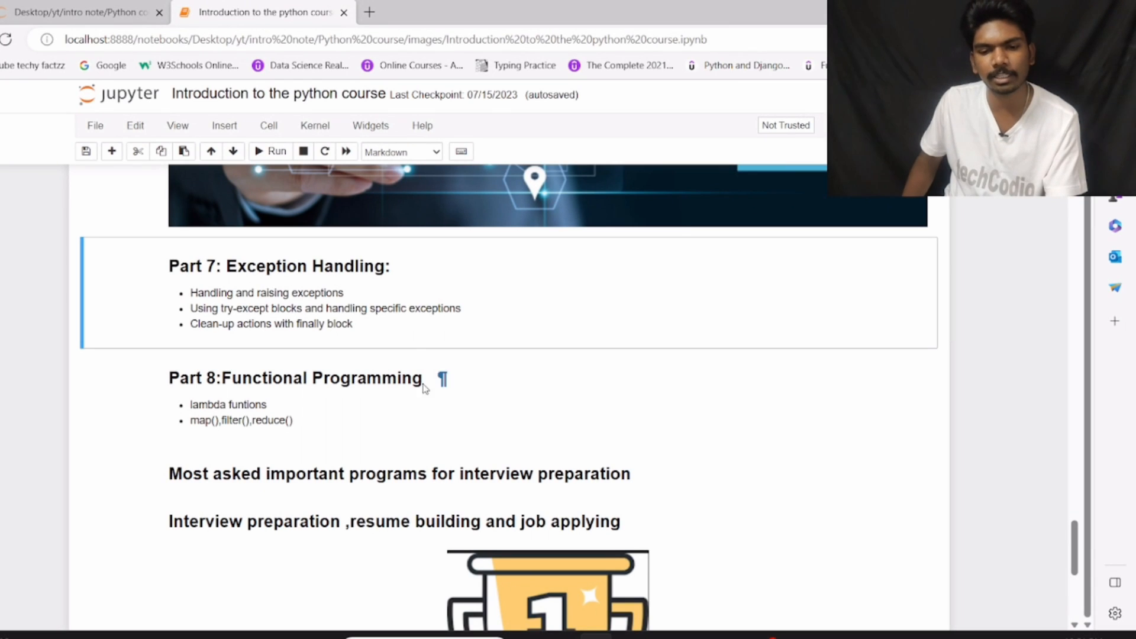
{"action": "mouse_move", "coordinate": [412, 322]}
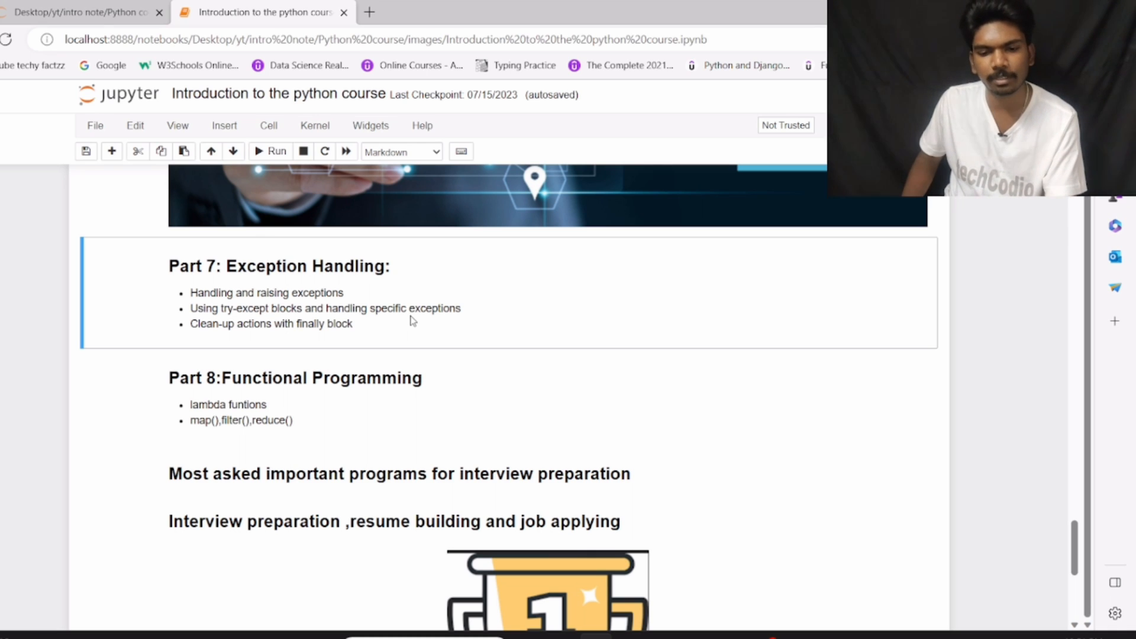
{"action": "mouse_move", "coordinate": [393, 323]}
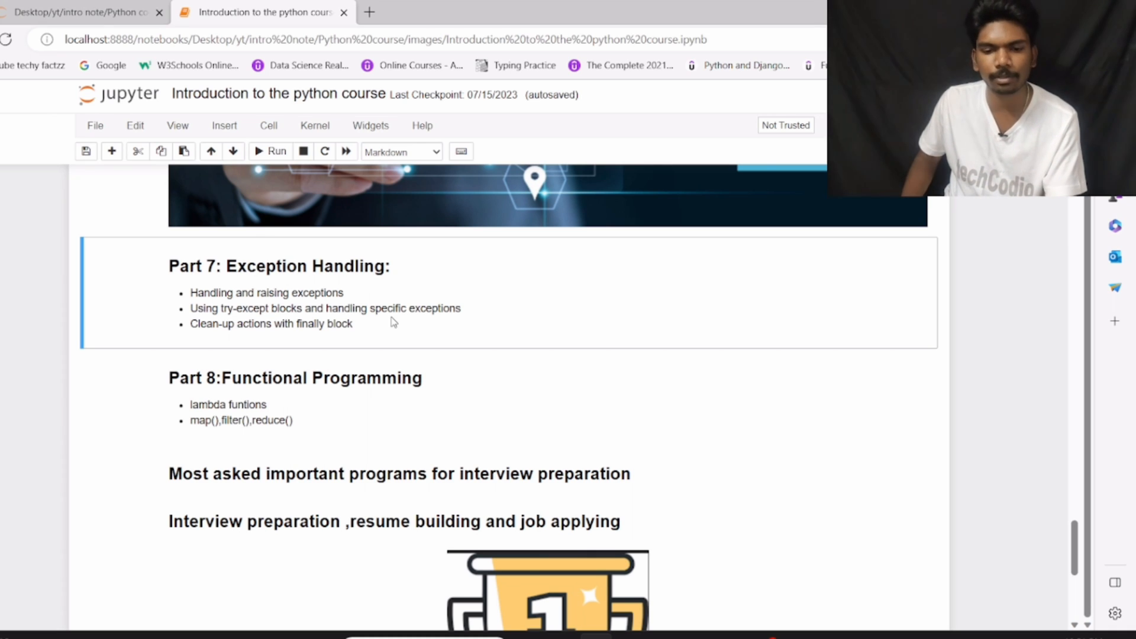
Step: Scroll past the trophy image to the 'Duration of the course 2- 3 months' note
{"action": "scroll", "scroll_direction": "down", "scroll_amount": 3}
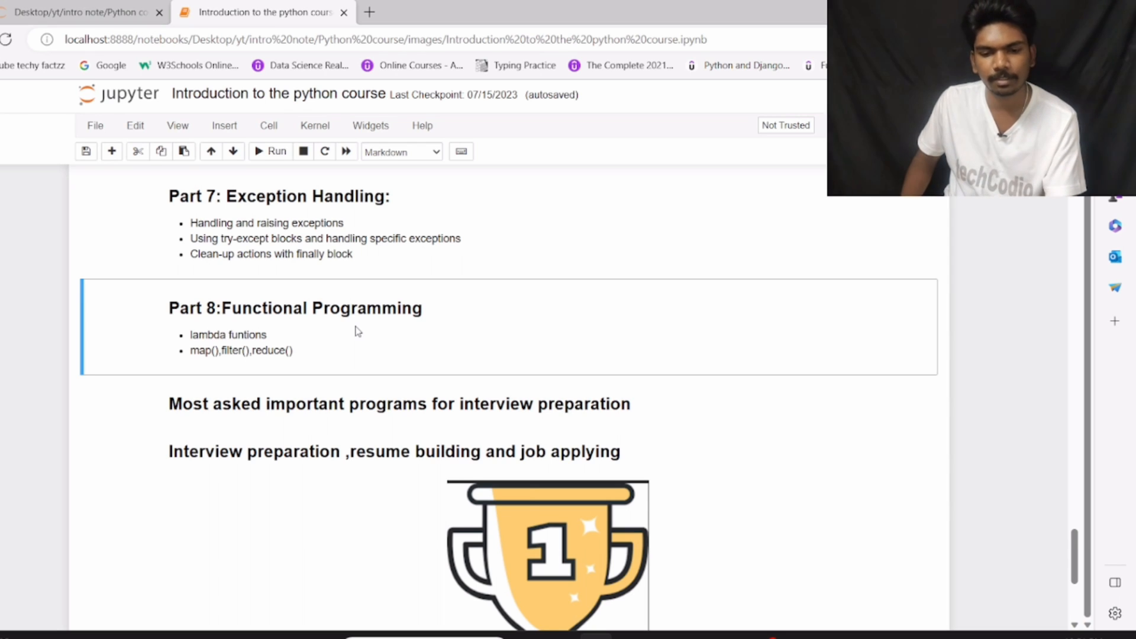
{"action": "scroll", "scroll_direction": "down", "scroll_amount": 3}
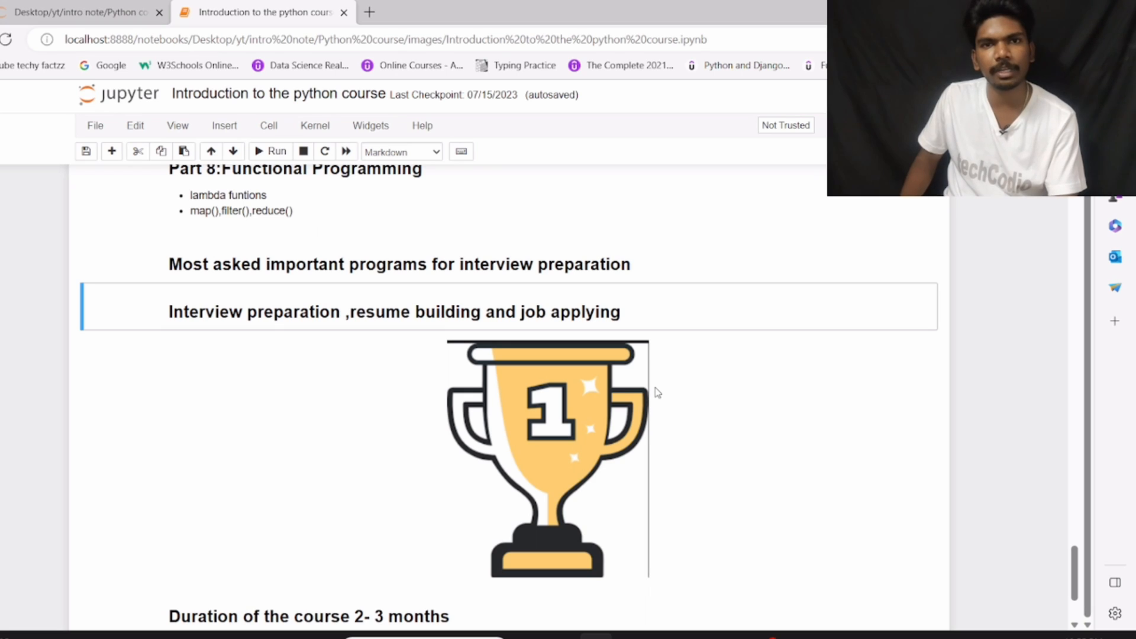
{"action": "scroll", "scroll_direction": "down", "scroll_amount": 3}
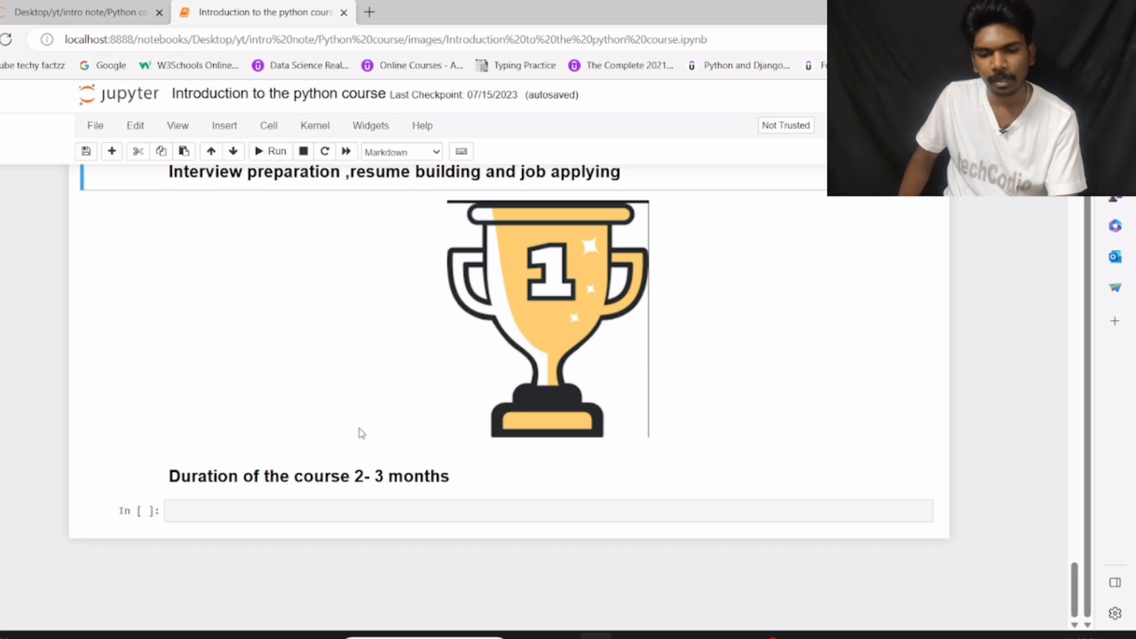